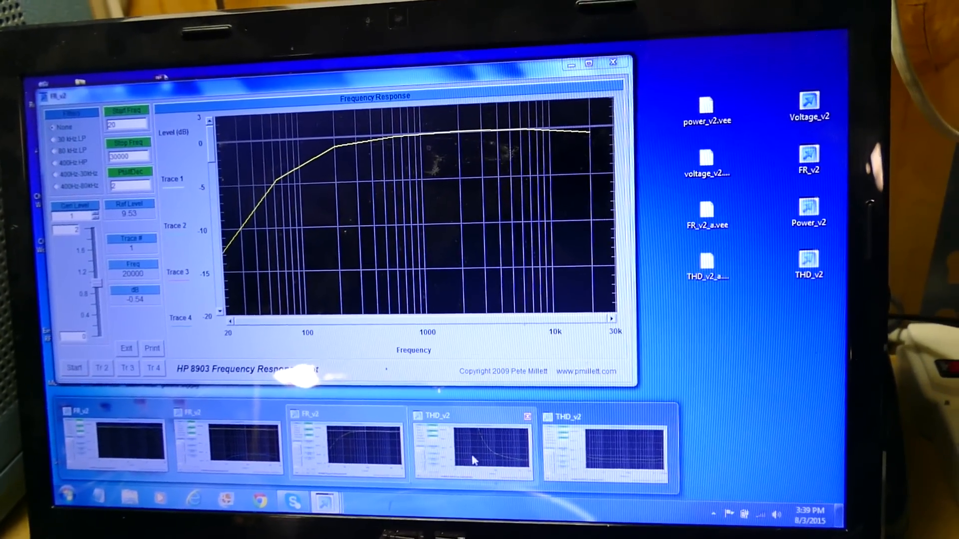
# Bring the THD_v2 window's THD+N vs. frequency plot to the front
pyautogui.click(473, 446)
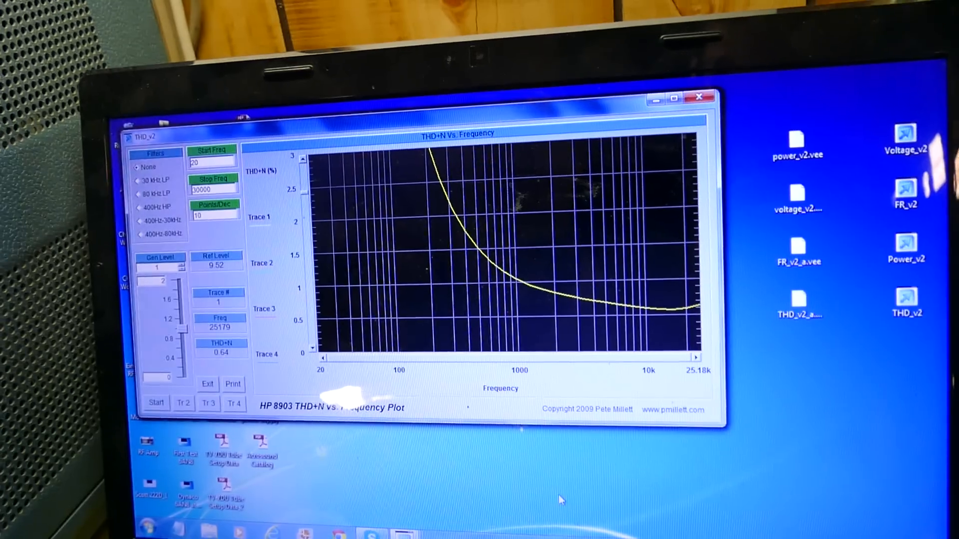